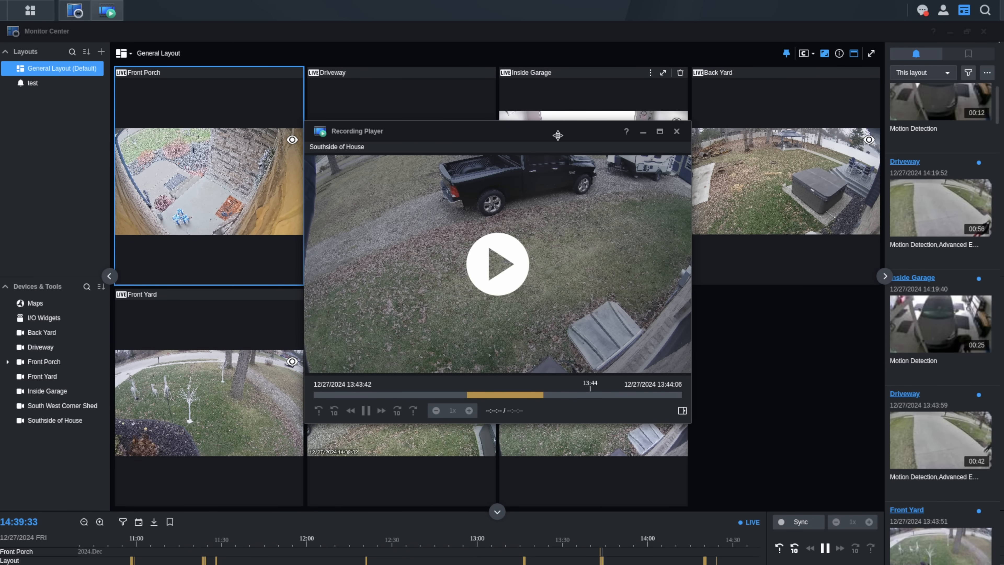
- Close the Southside of House recording player to return to the seven live feeds
click(676, 131)
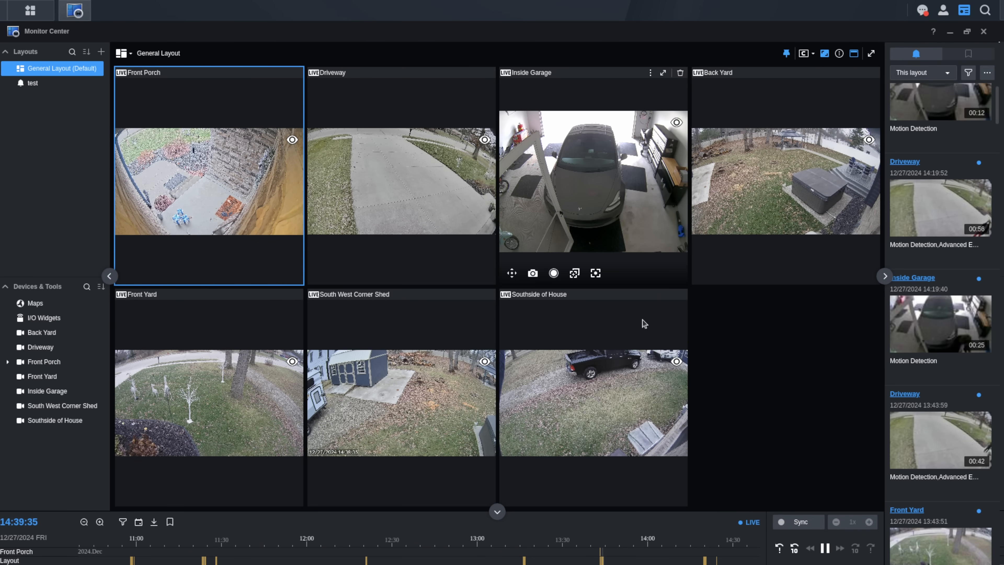
mouse_move(800, 405)
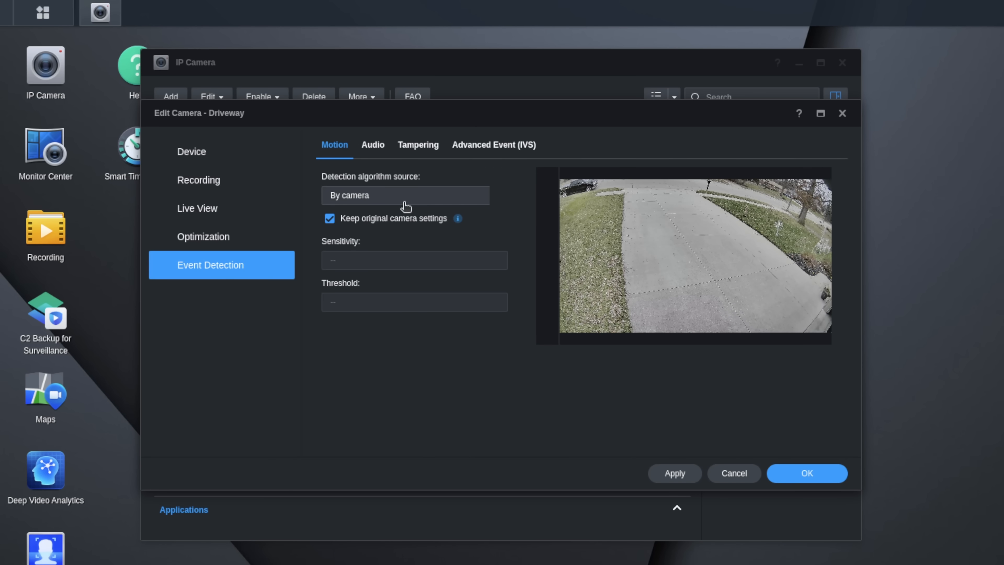
- Show the Driveway camera's Advanced Event list with face, tripwire, intrusion and SMD enabled
click(493, 145)
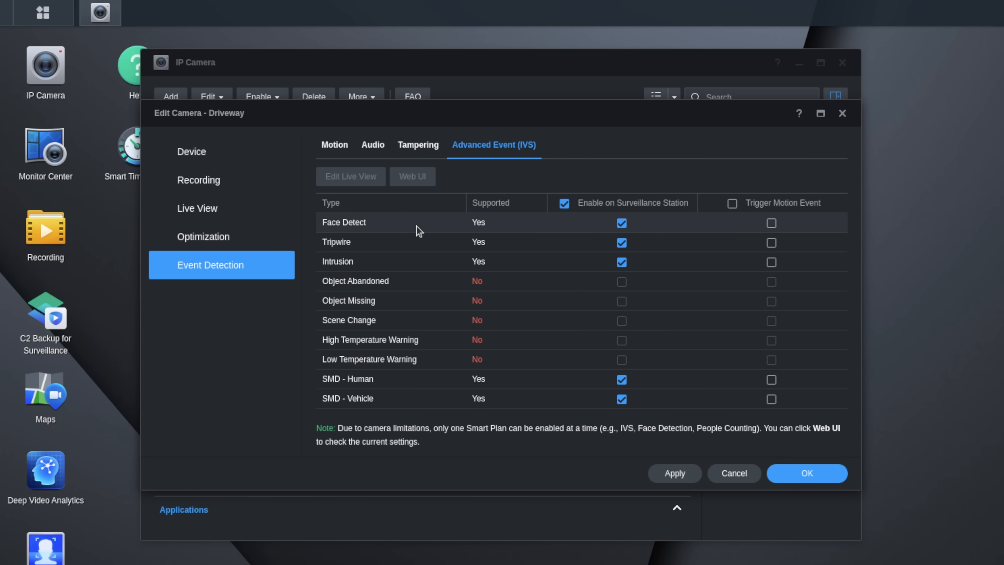
mouse_move(411, 280)
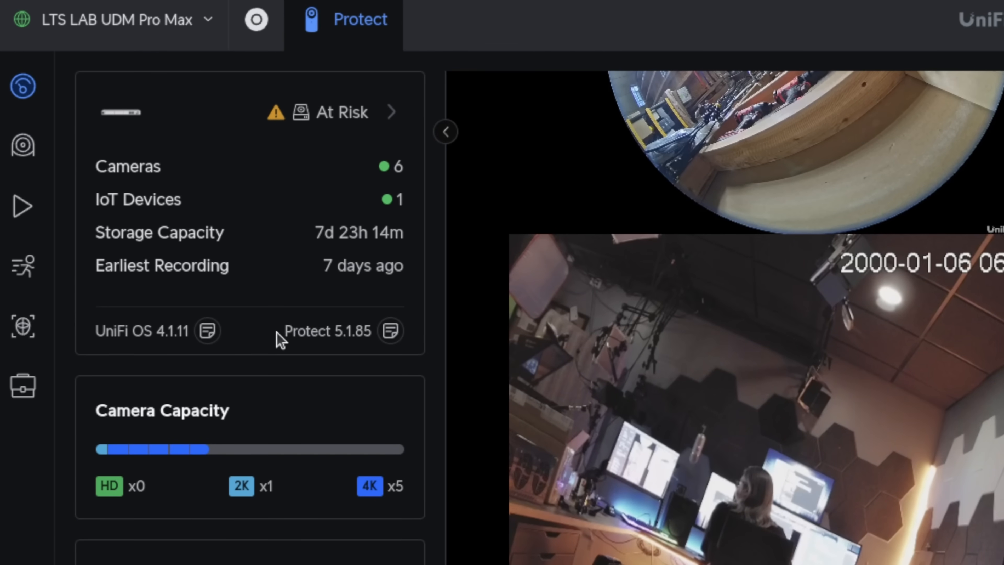
mouse_move(390, 331)
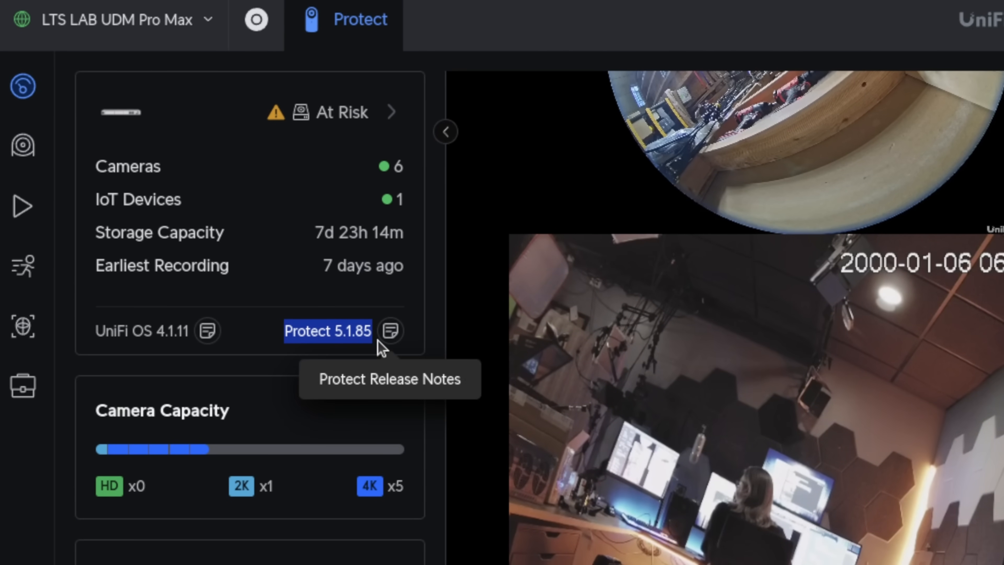